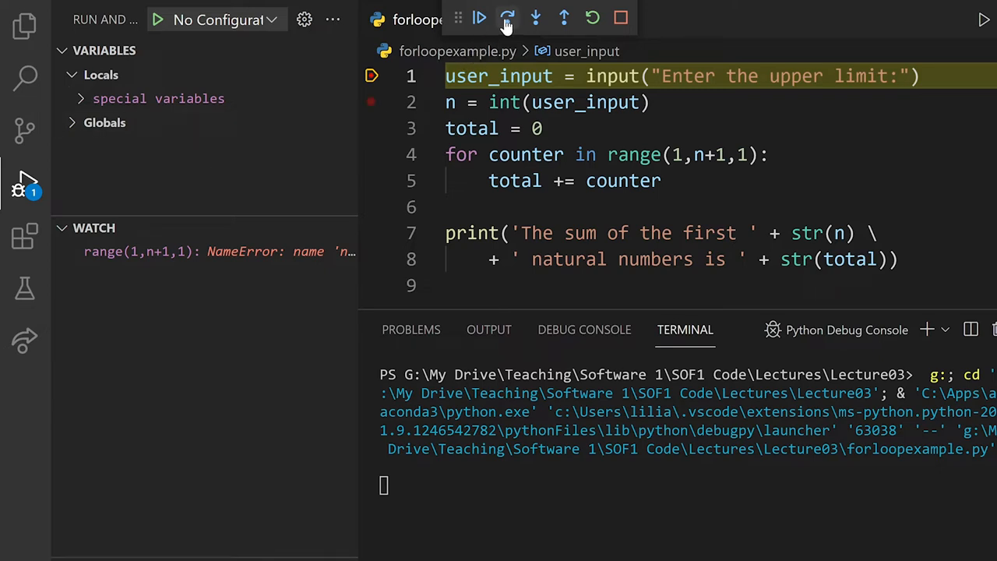
Step over the input, int conversion and total=0 lines with limit 4, so n is 4 and total 0.
{"action": "left_click", "coordinate": [506, 19]}
{"action": "type", "text": "4"}
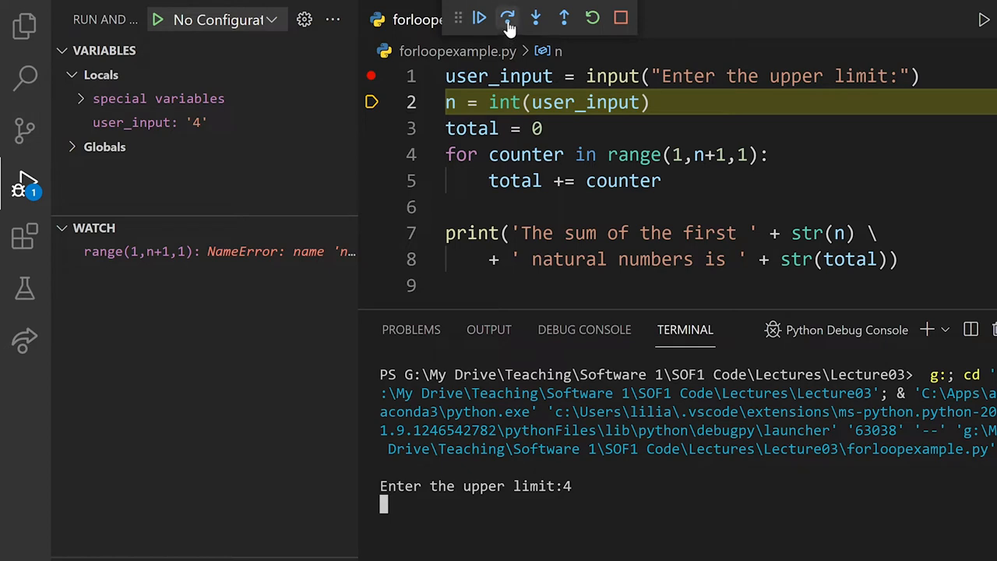
{"action": "left_click", "coordinate": [508, 18]}
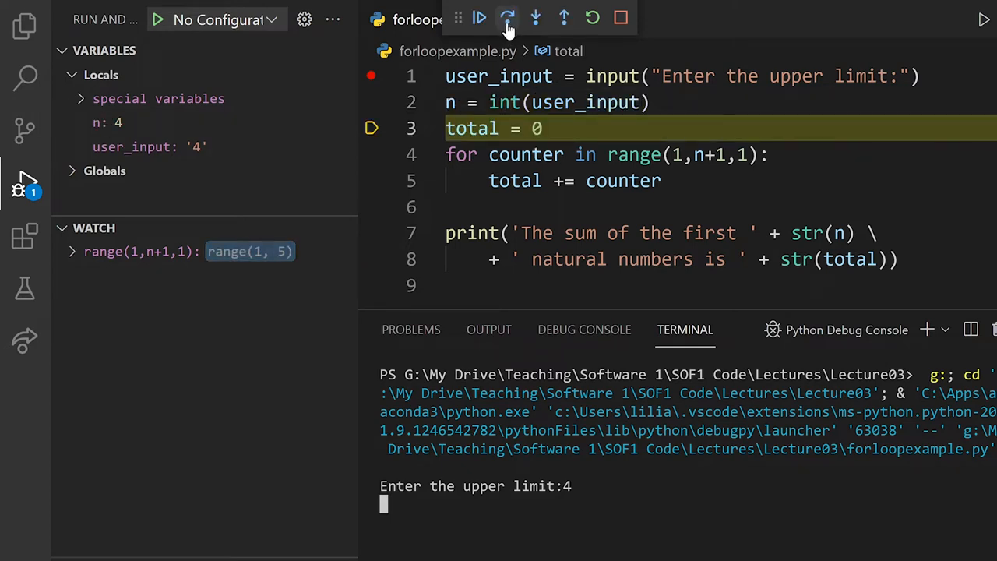
{"action": "left_click", "coordinate": [508, 17]}
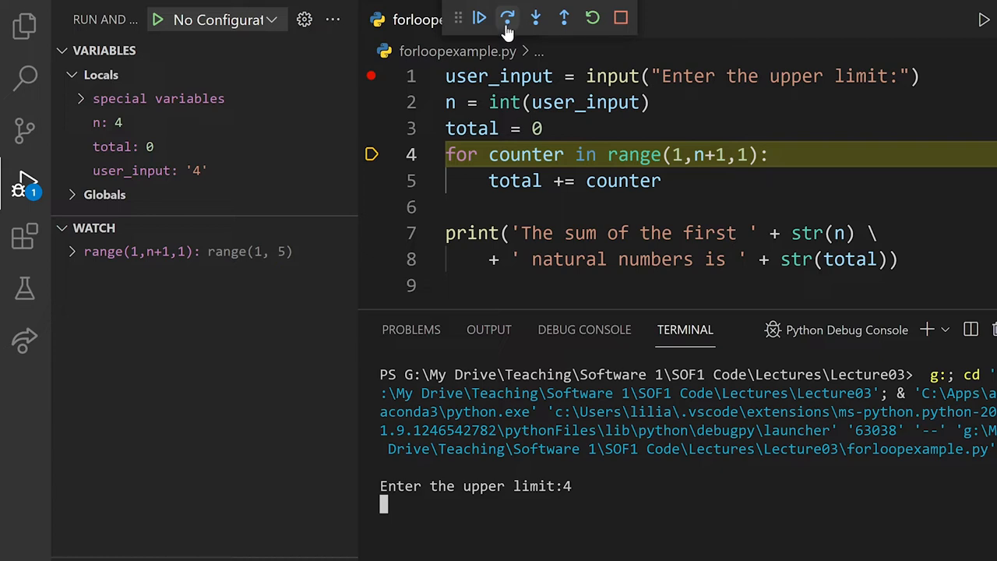
{"action": "mouse_move", "coordinate": [112, 271]}
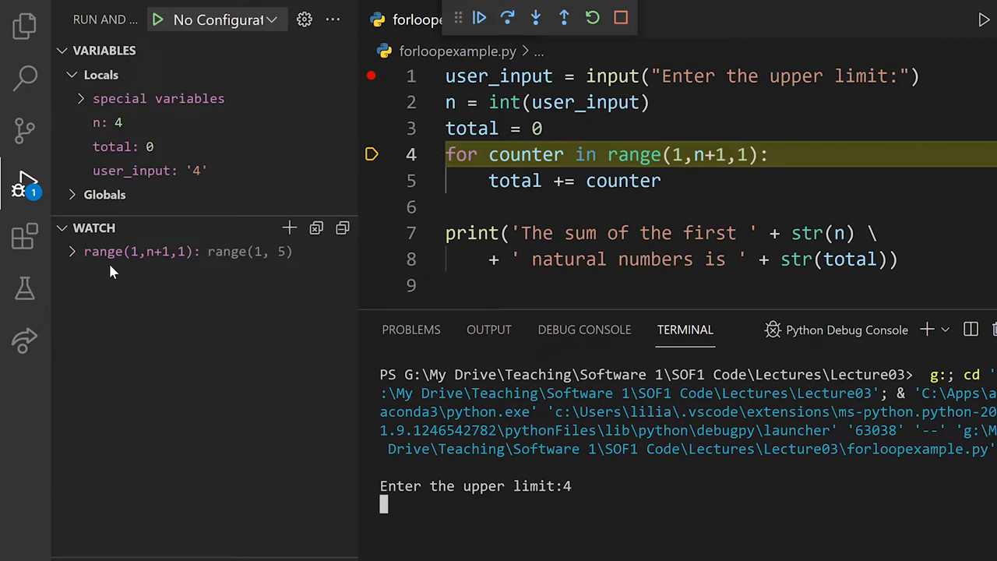
{"action": "mouse_move", "coordinate": [143, 272]}
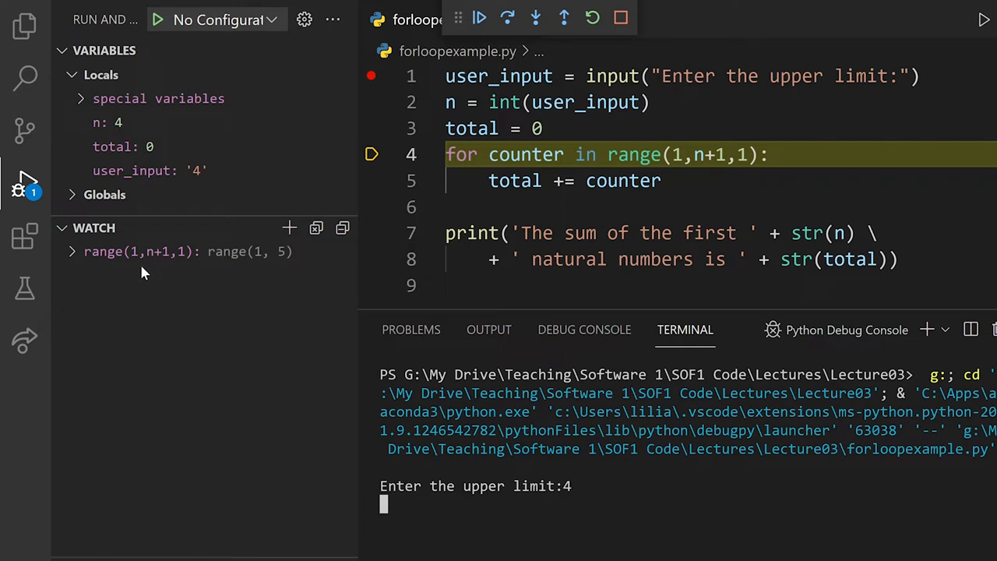
{"action": "mouse_move", "coordinate": [181, 275]}
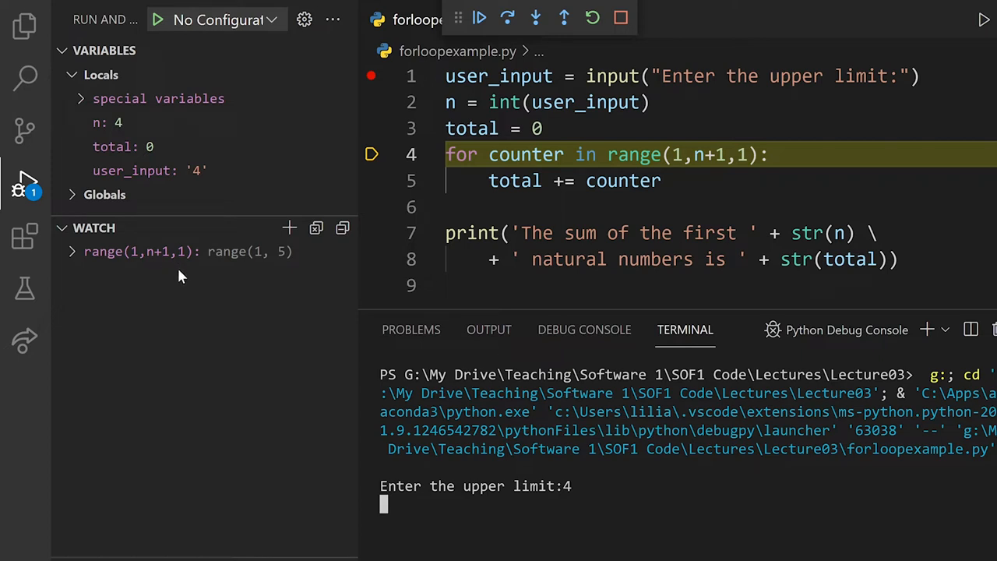
{"action": "mouse_move", "coordinate": [218, 274]}
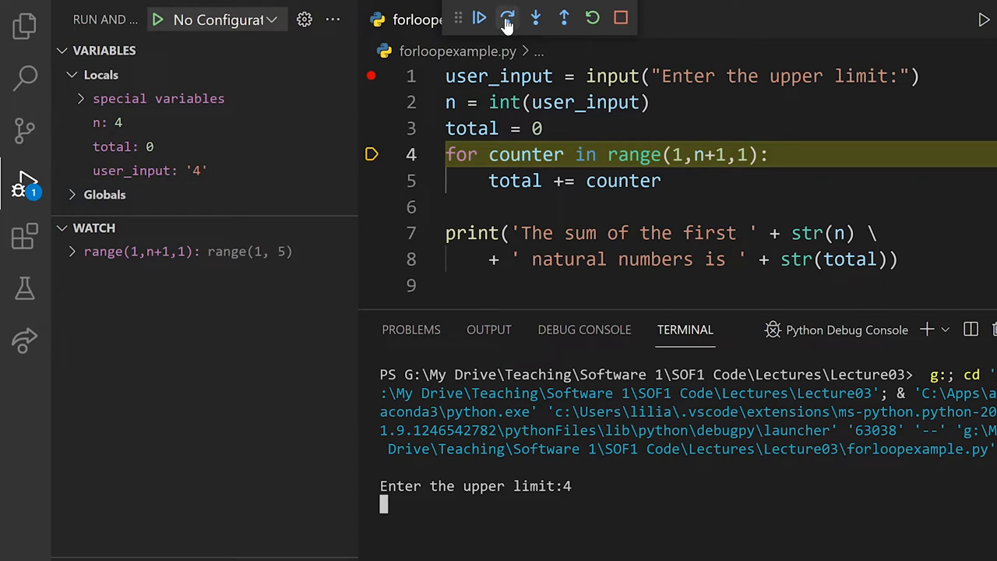
Step over the four loop passes, counter going 1 to 4 as total grows 1, 3, 6, 10.
{"action": "left_click", "coordinate": [508, 17]}
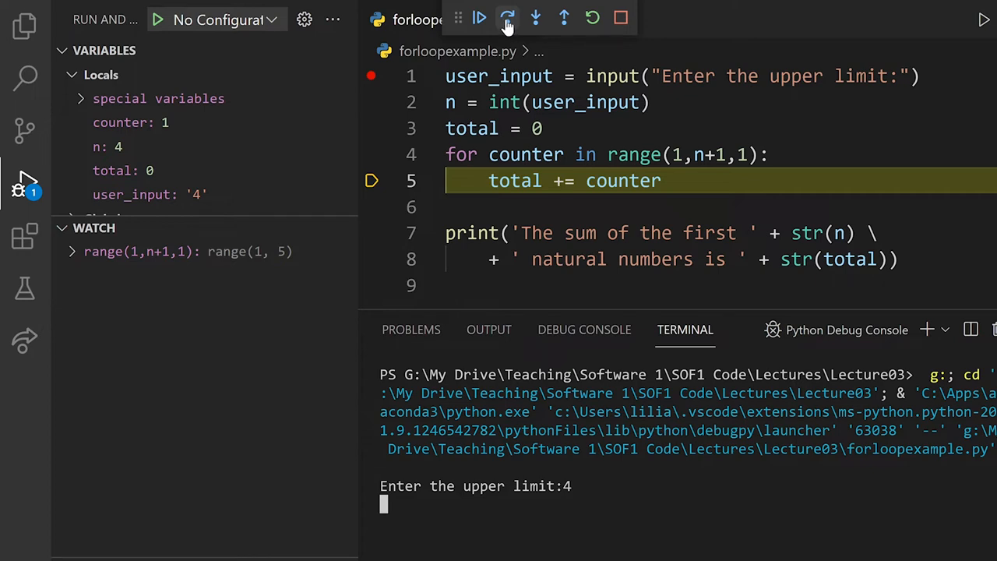
{"action": "left_click", "coordinate": [508, 19]}
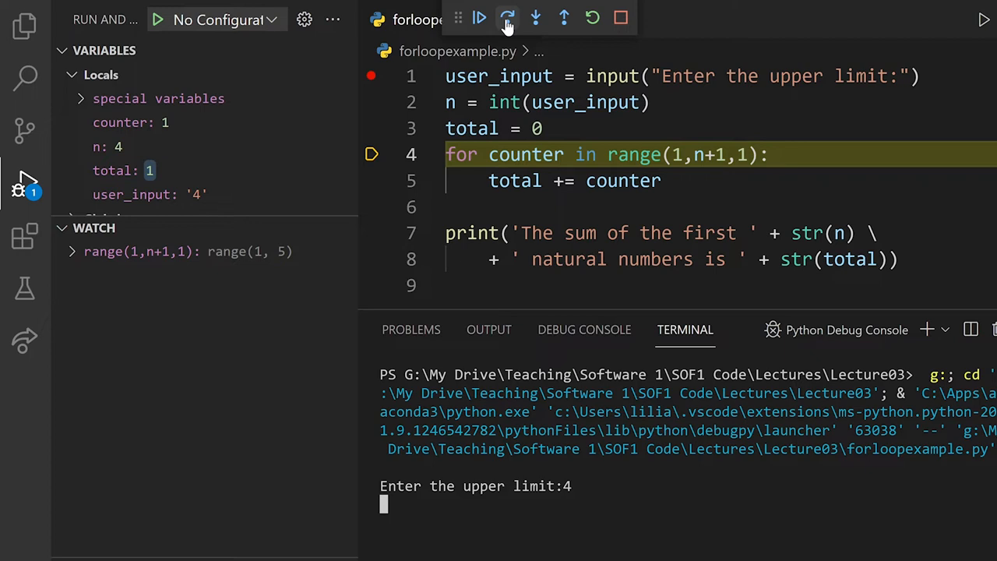
{"action": "left_click", "coordinate": [508, 18]}
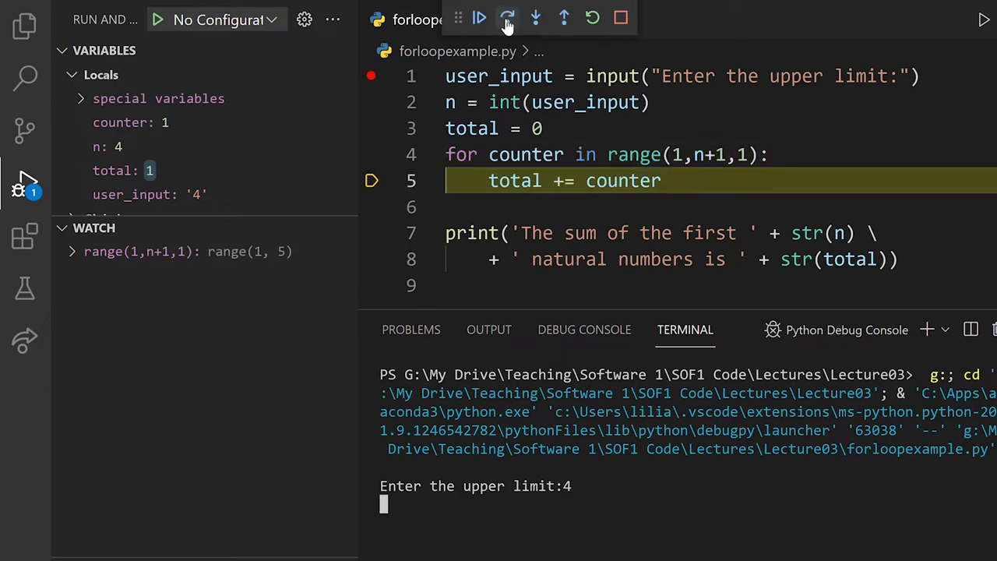
{"action": "left_click", "coordinate": [507, 17]}
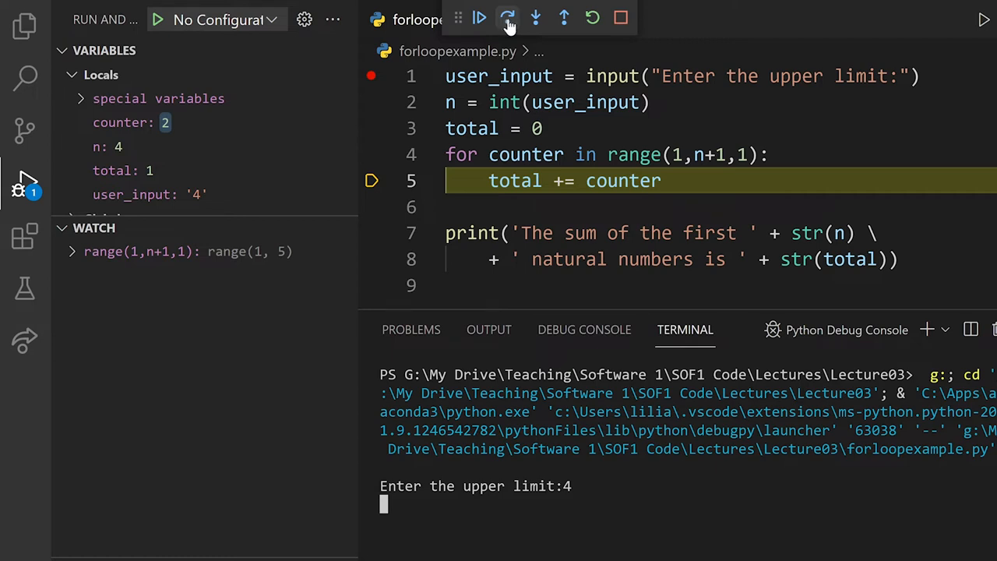
{"action": "left_click", "coordinate": [508, 17]}
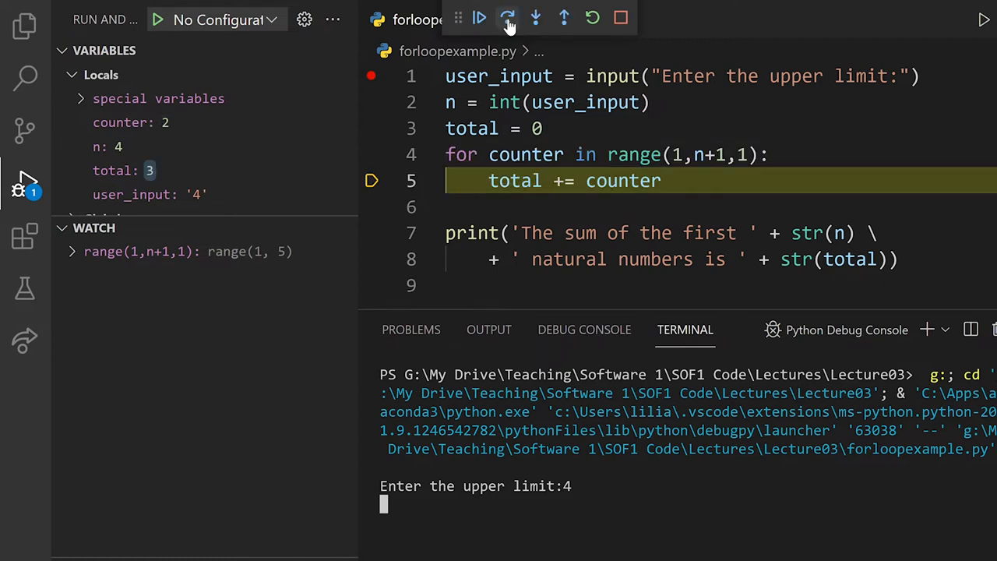
{"action": "left_click", "coordinate": [507, 18]}
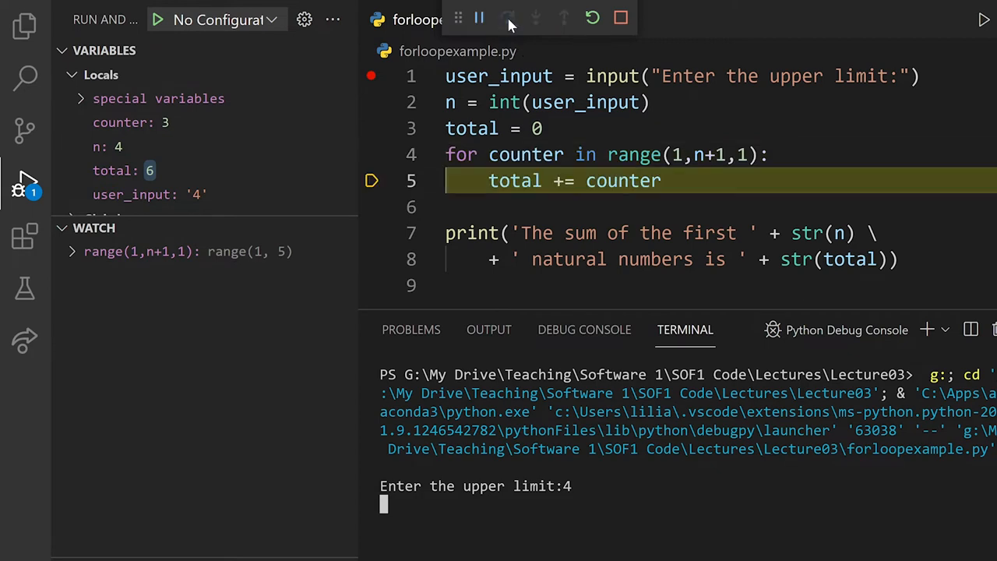
{"action": "left_click", "coordinate": [507, 17]}
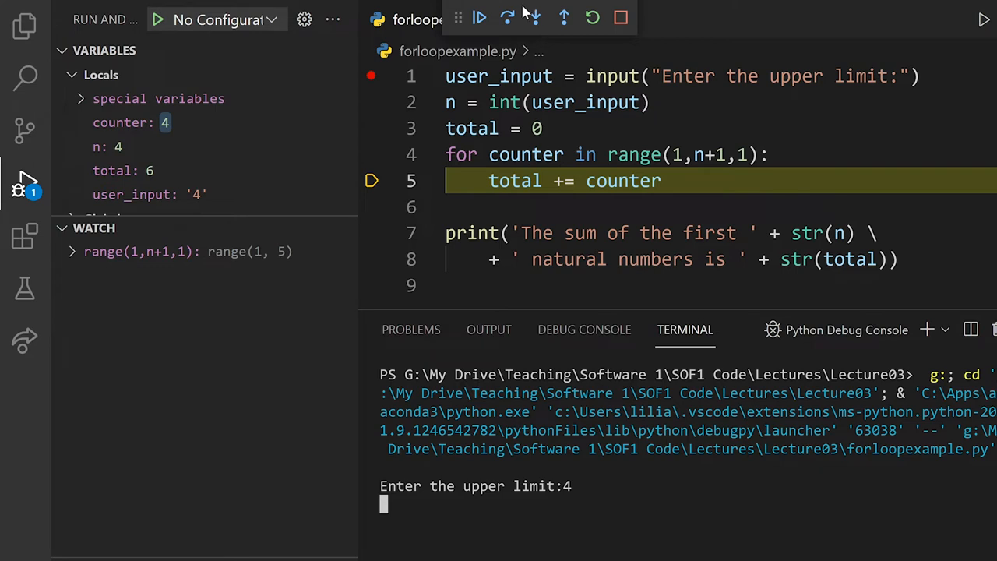
{"action": "left_click", "coordinate": [508, 17]}
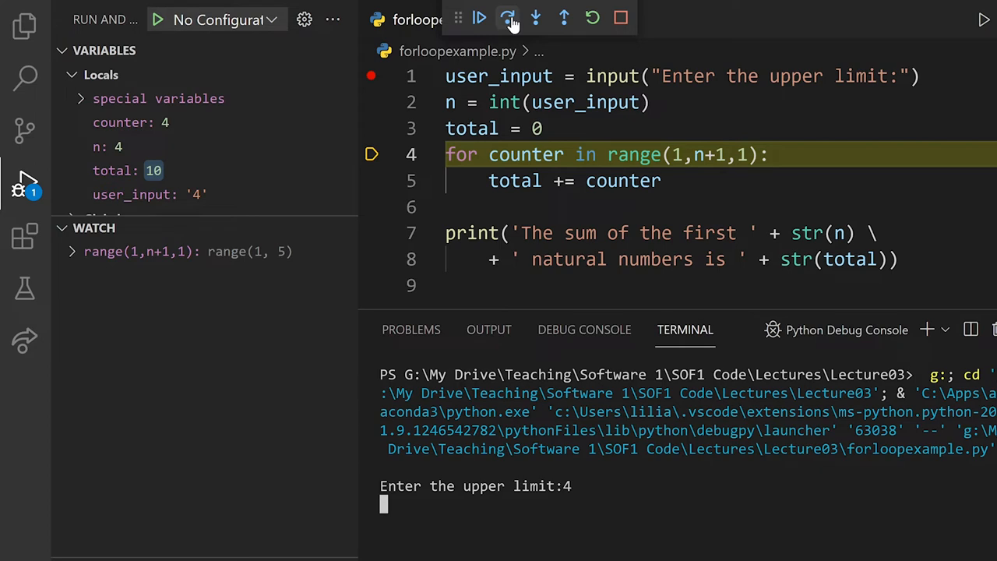
Step past the loop and the print line so the terminal shows 'The sum of the first 4 natural numbers is 10'.
{"action": "left_click", "coordinate": [508, 17]}
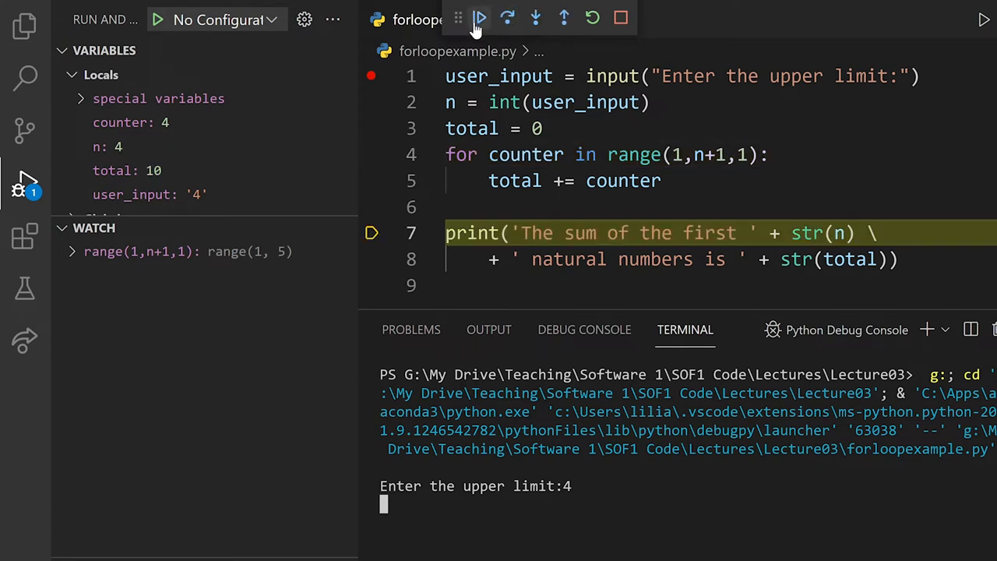
{"action": "left_click", "coordinate": [480, 19]}
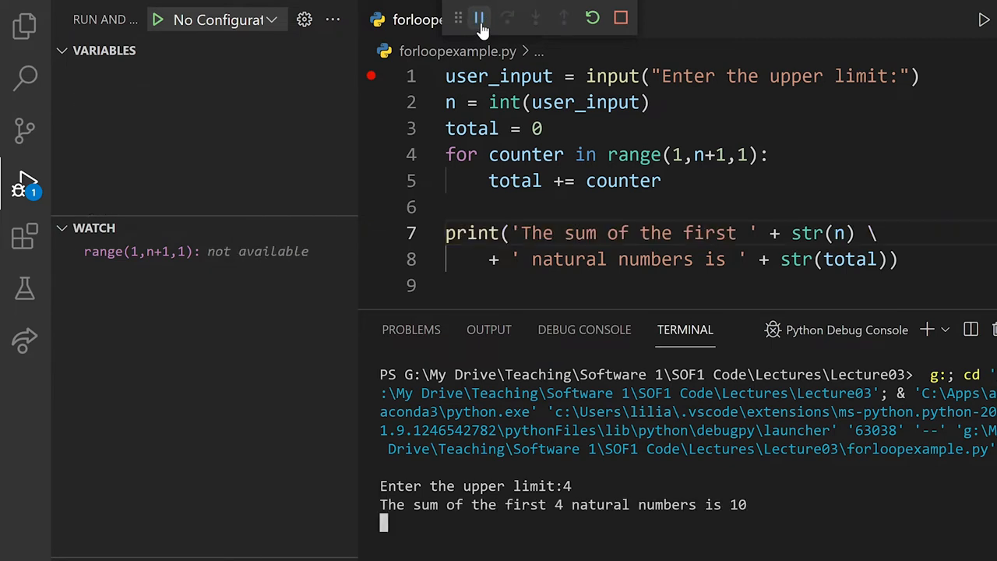
{"action": "left_click", "coordinate": [620, 17]}
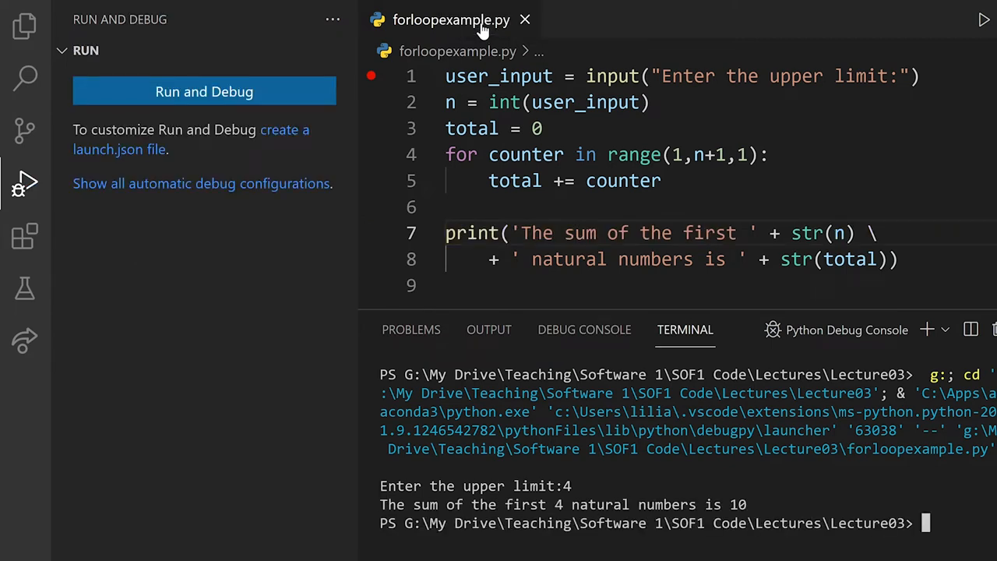